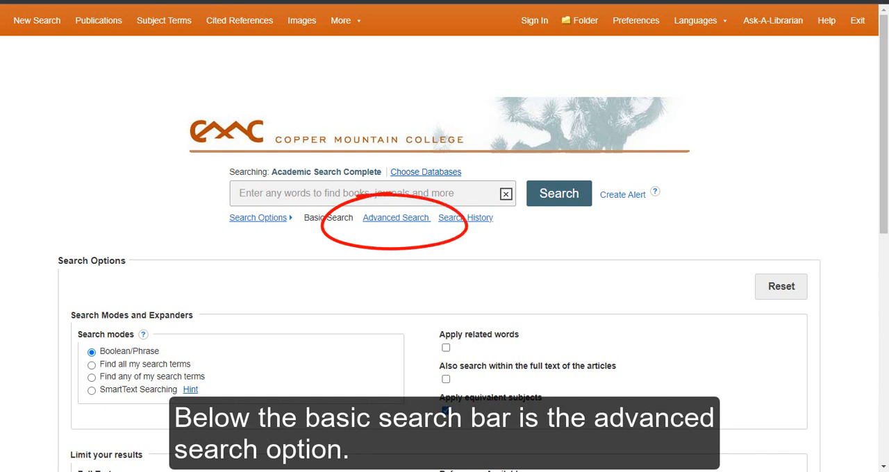
Open the Advanced Search form showing three search rows with Select a Field dropdowns
click(446, 411)
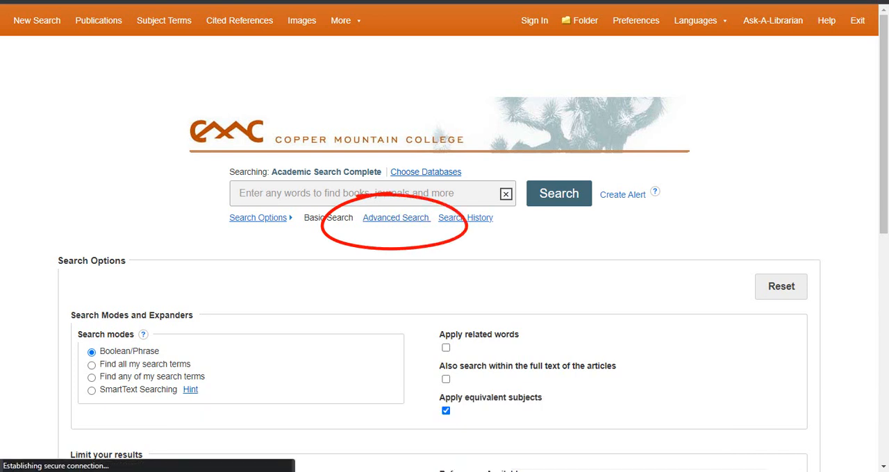
click(396, 217)
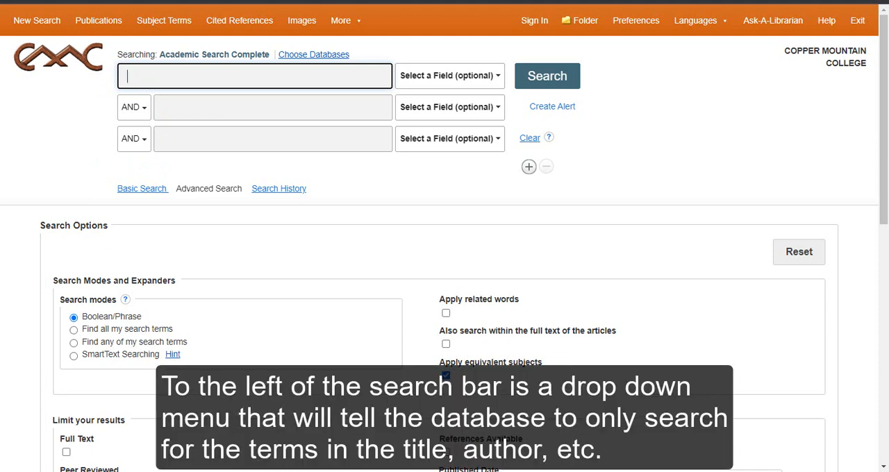
click(447, 75)
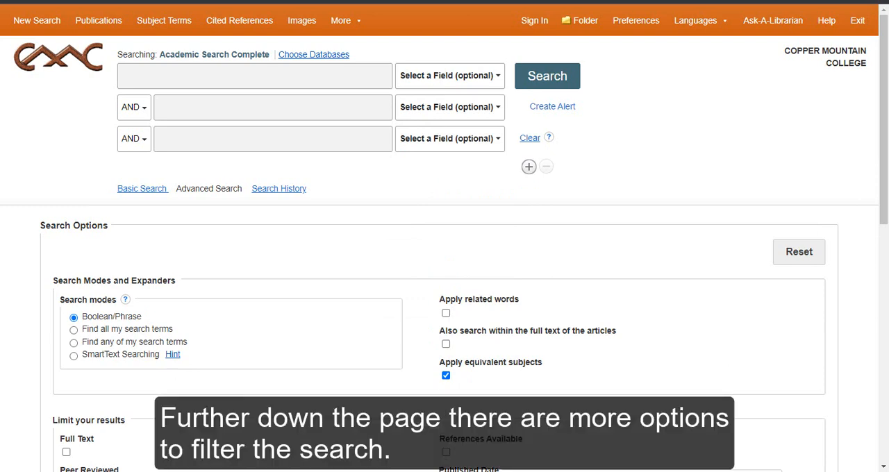
scroll(down, 3)
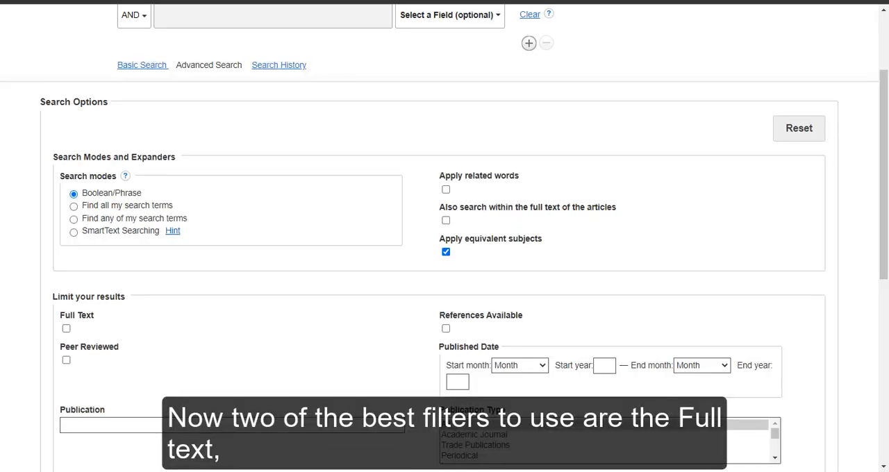
Turn on the Full Text and Peer Reviewed limiters, then review the date, publication type and language options
click(66, 327)
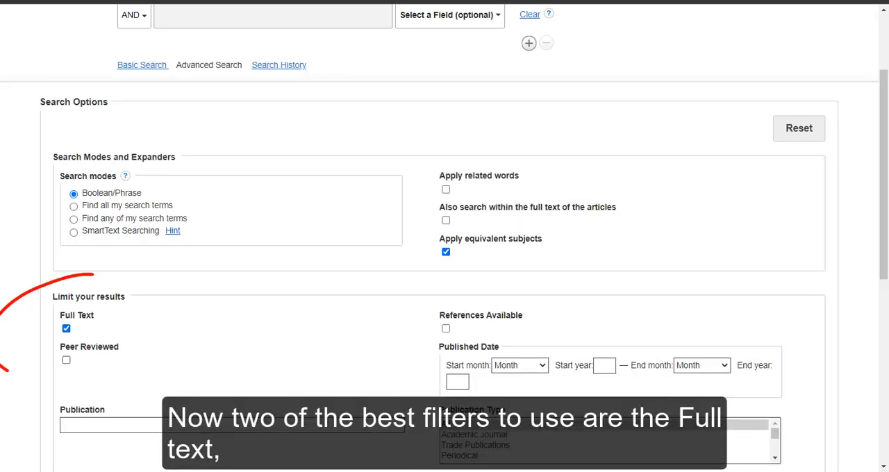
click(67, 359)
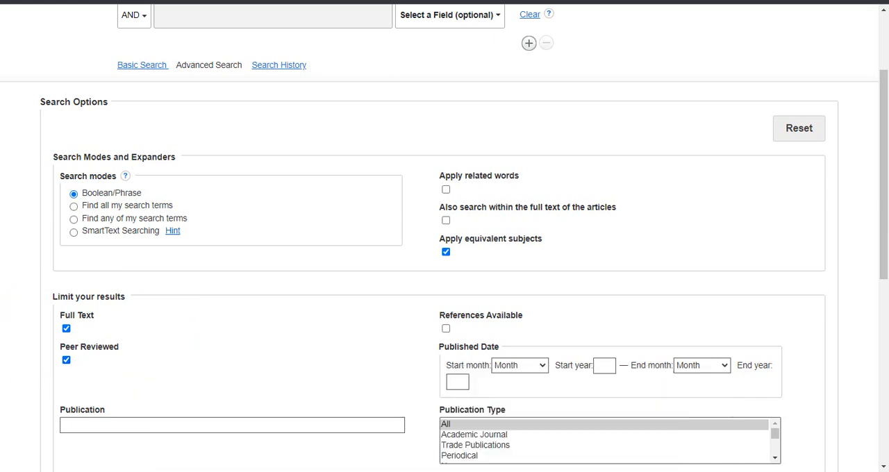
scroll(down, 3)
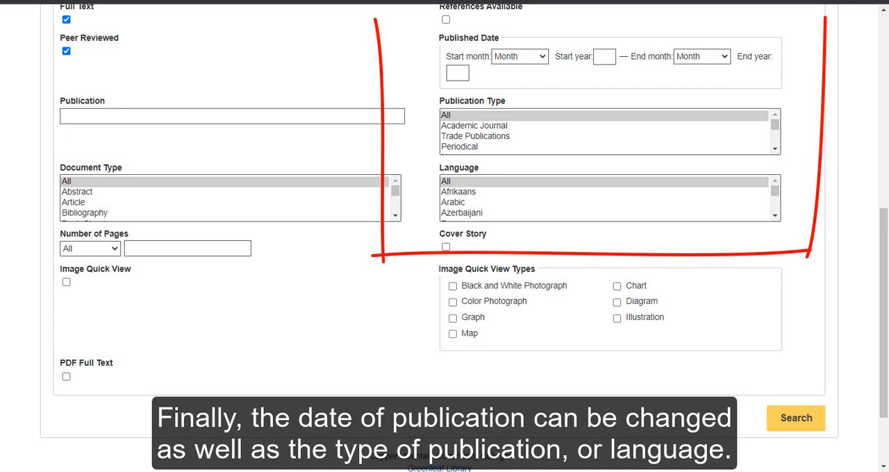